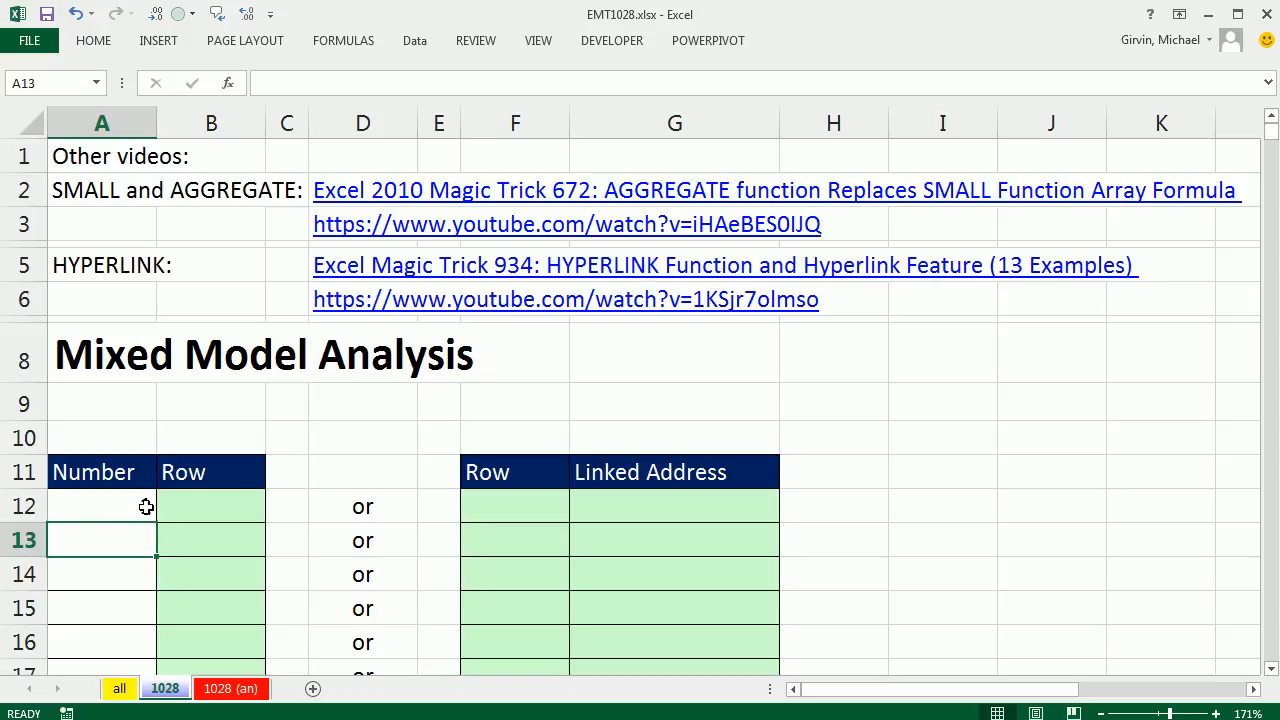
type("1")
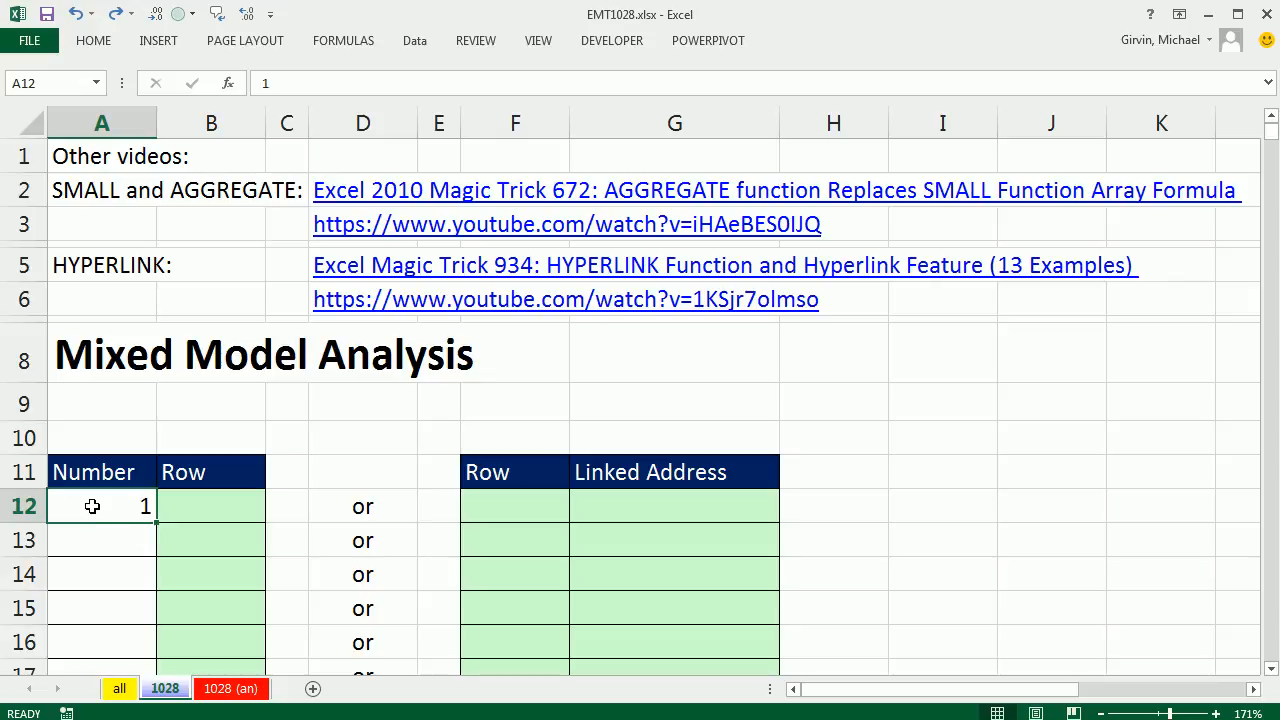
type("=SMALL(IF(all!")
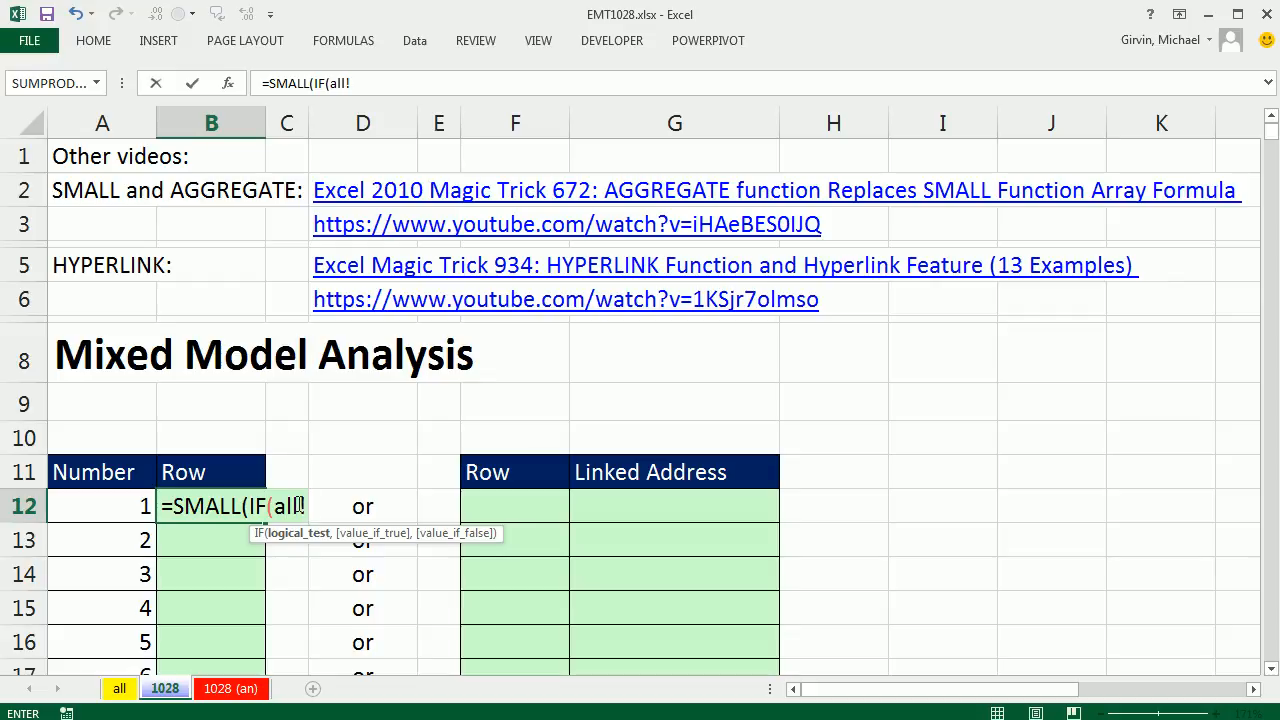
type("$A$1:$A$35000=$A$8,ROW(all!$A$1:$A$35000)),A12")
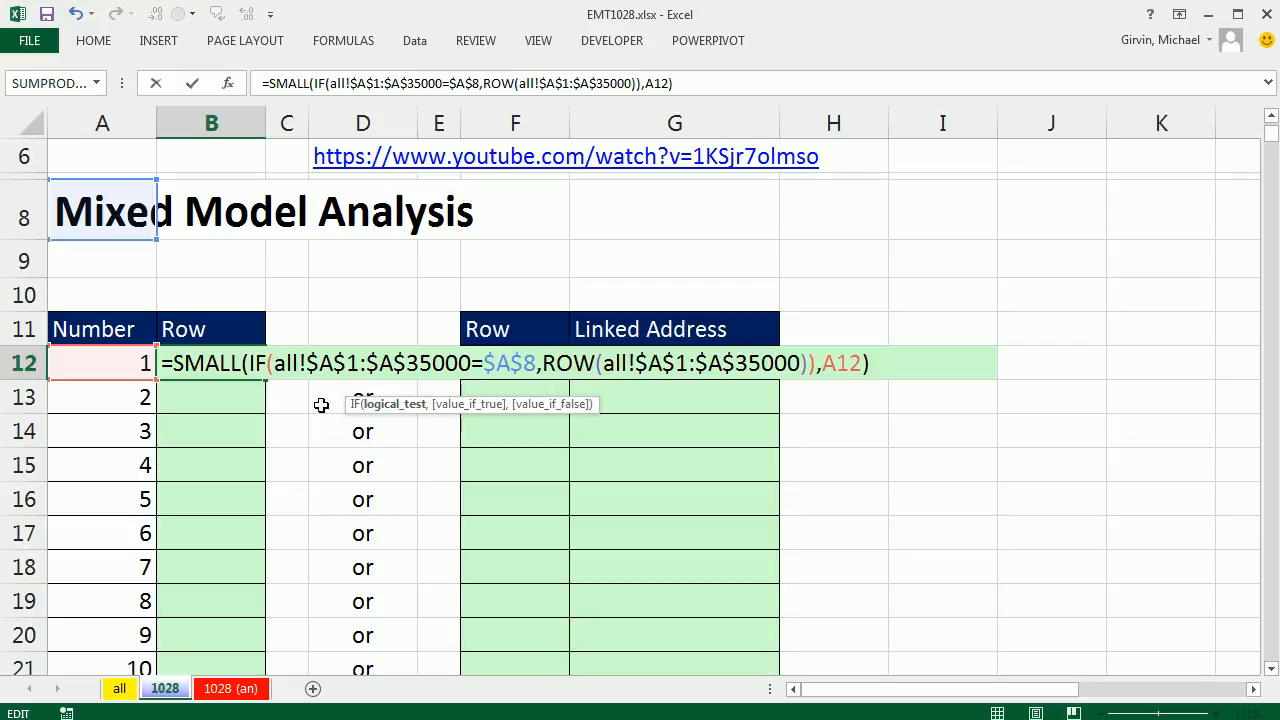
mouse_move(316, 584)
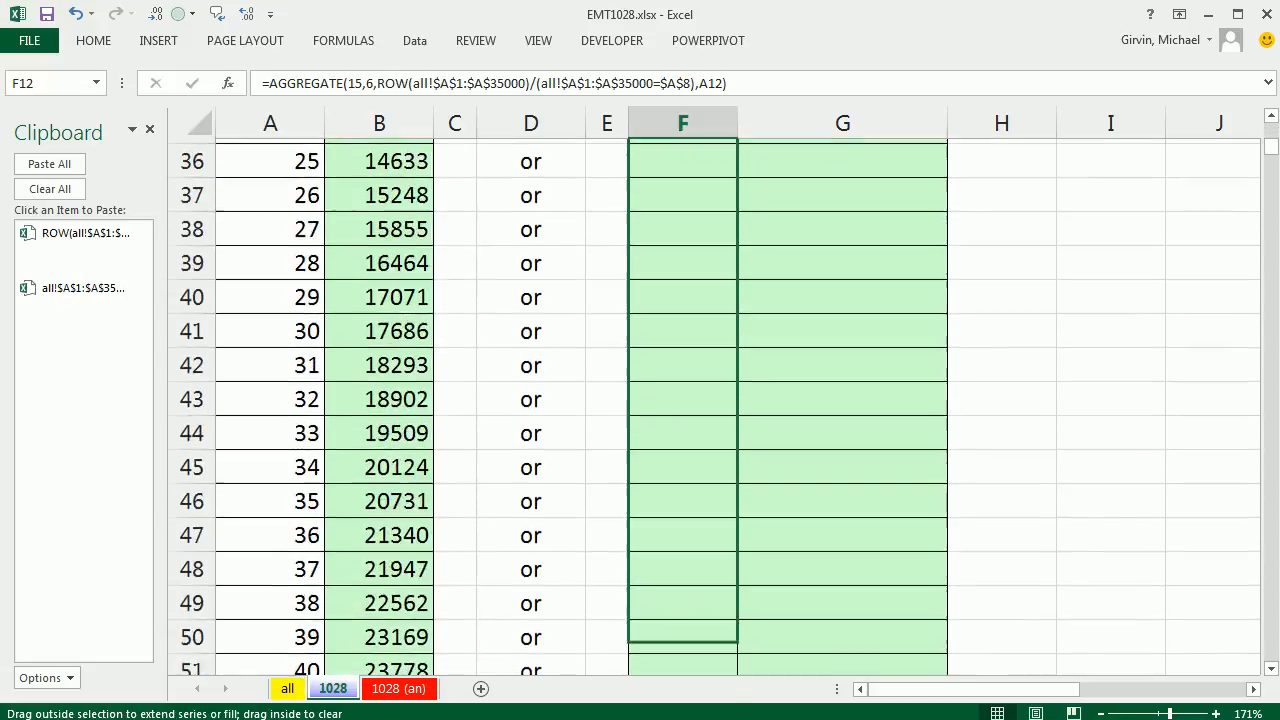
type("=hy")
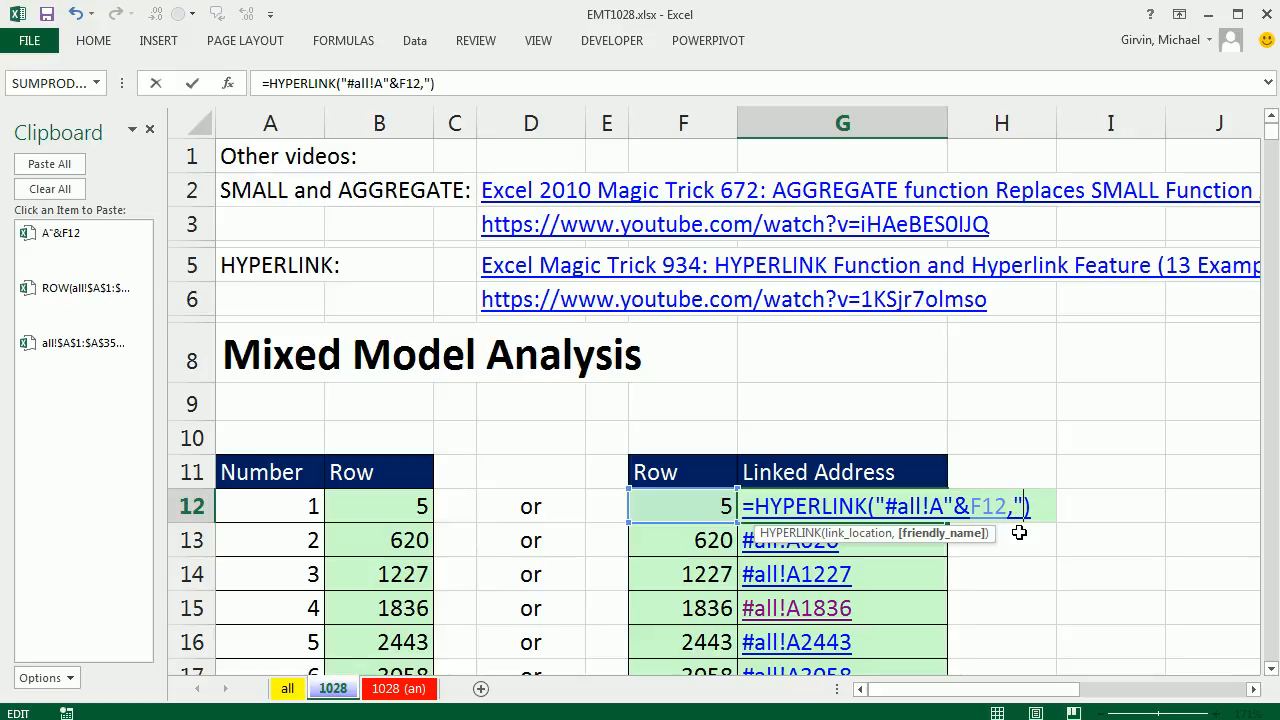
type("\"A\"&F12")
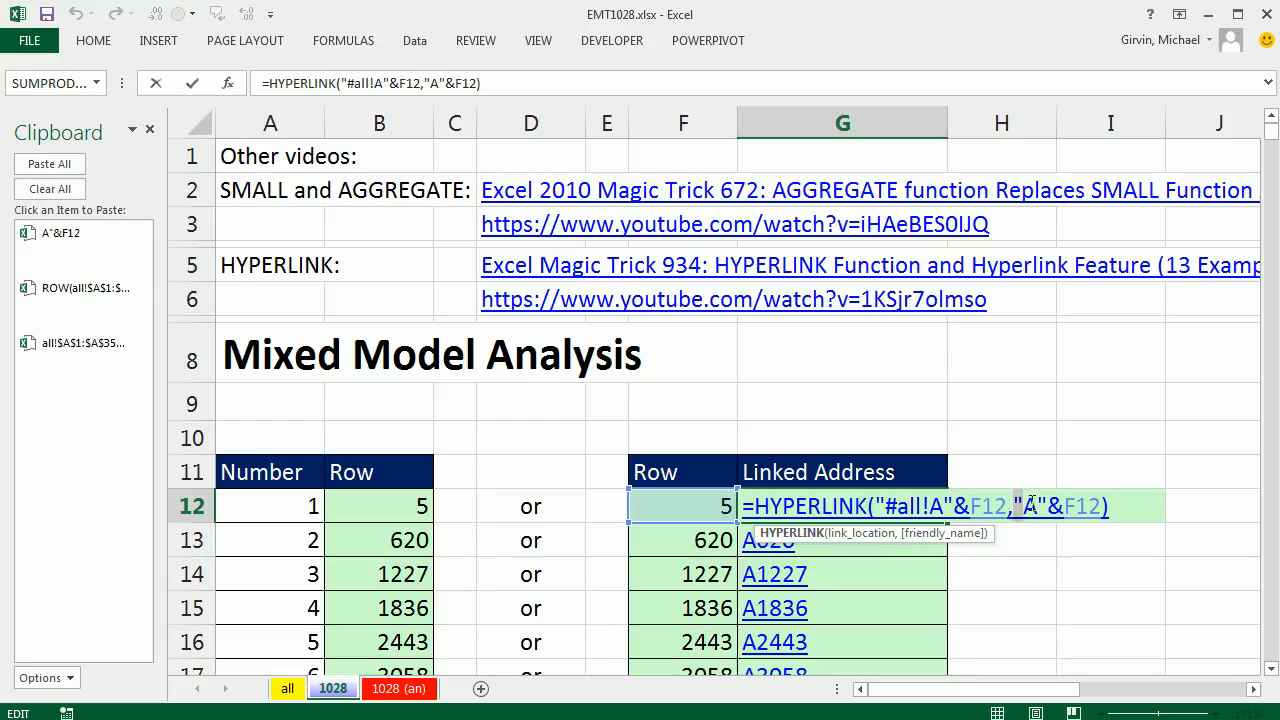